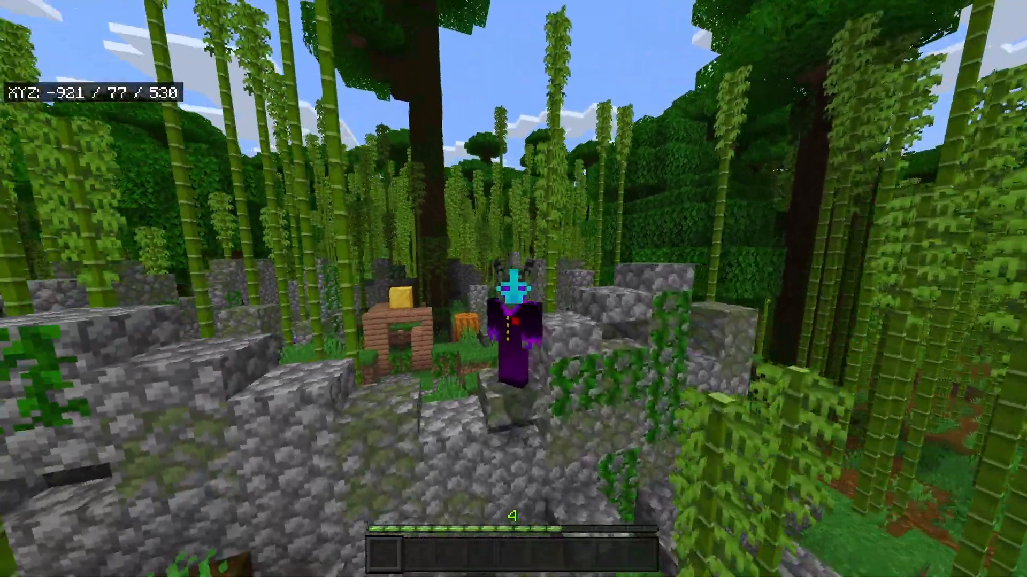
mouse_move(513, 288)
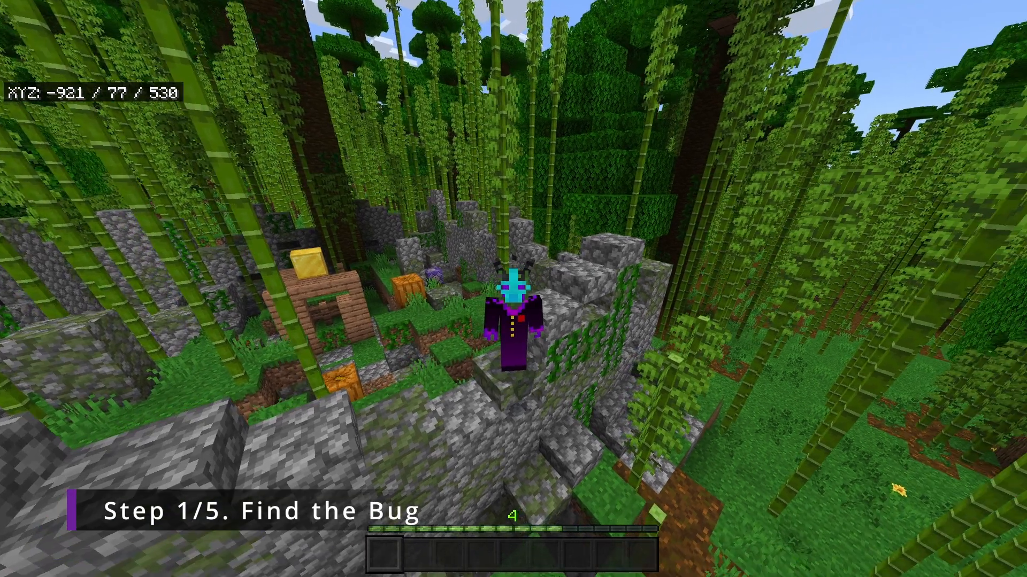
mouse_move(513, 289)
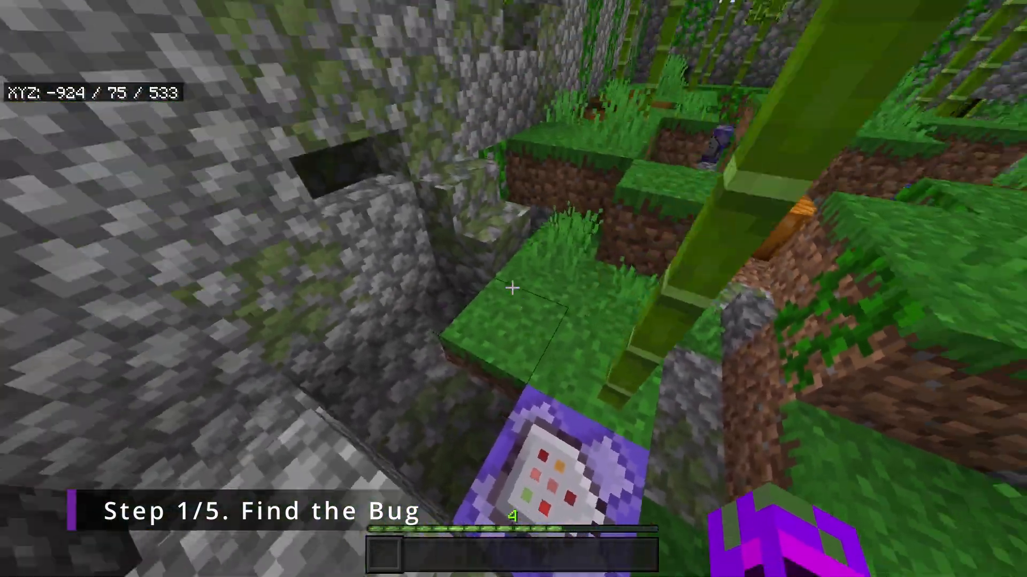
mouse_move(513, 289)
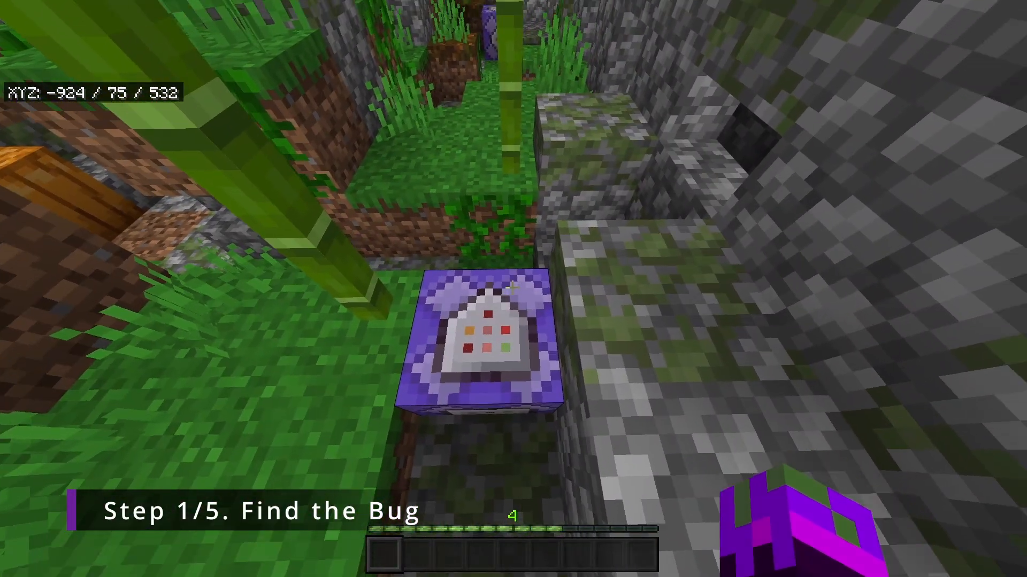
mouse_move(513, 289)
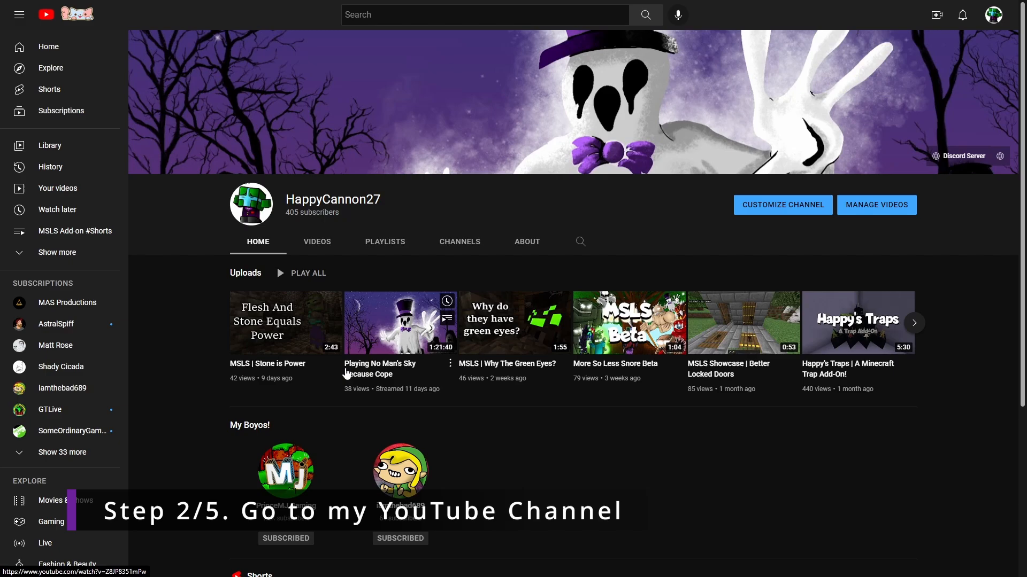
mouse_move(956, 160)
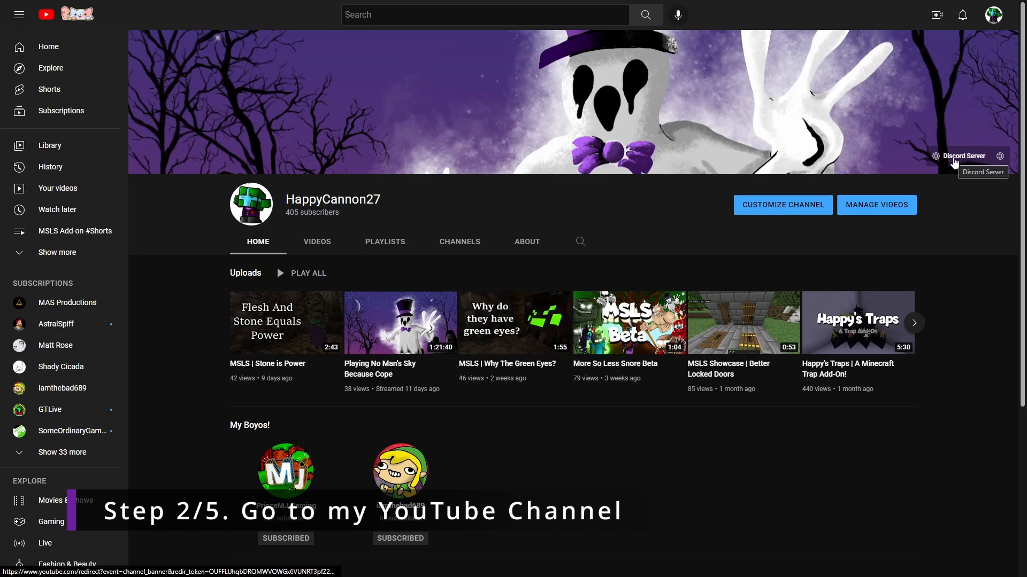
- Show the HappyCannon27 channel's About section with its Discord and MSLS Bug Report links
left_click(526, 242)
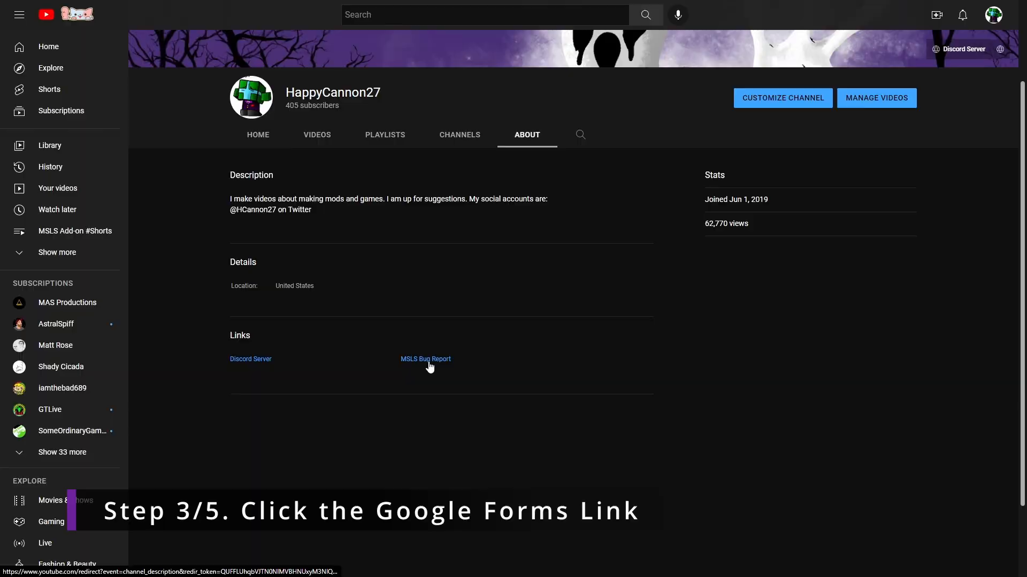
- Follow the MSLS Bug Report link to load the blank form and reveal its questions
left_click(425, 359)
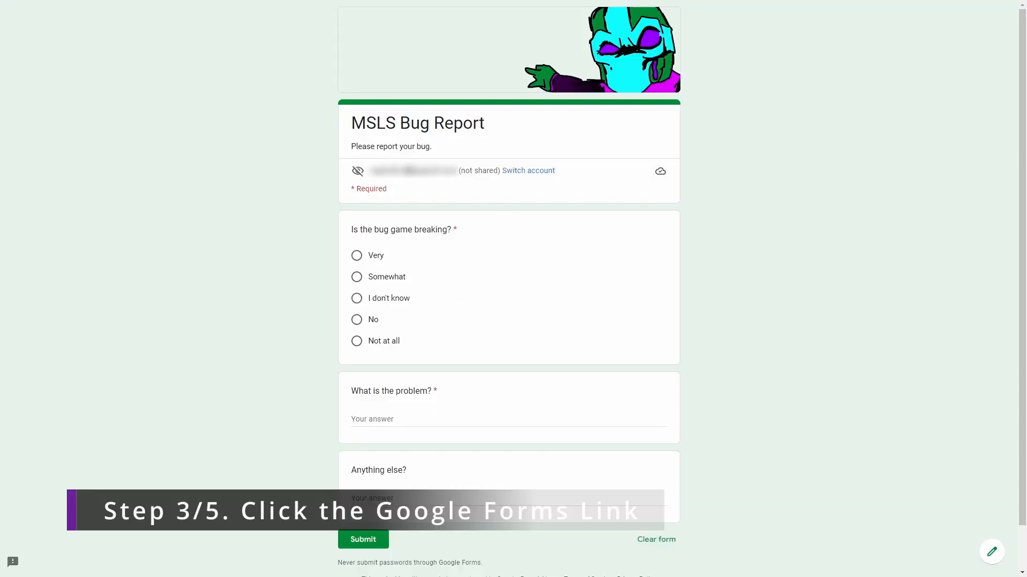
mouse_move(416, 191)
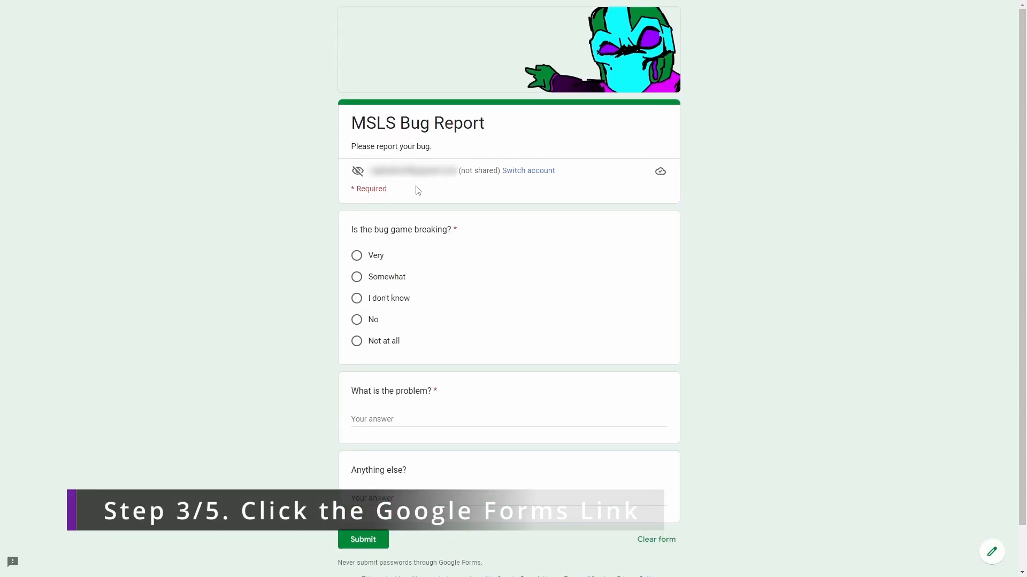
scroll("down", 3)
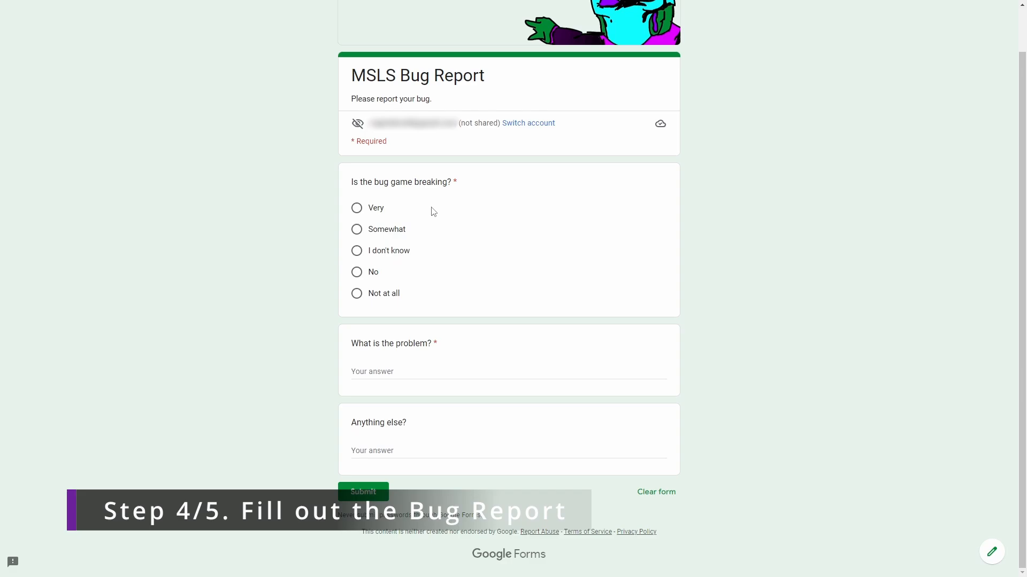
mouse_move(404, 203)
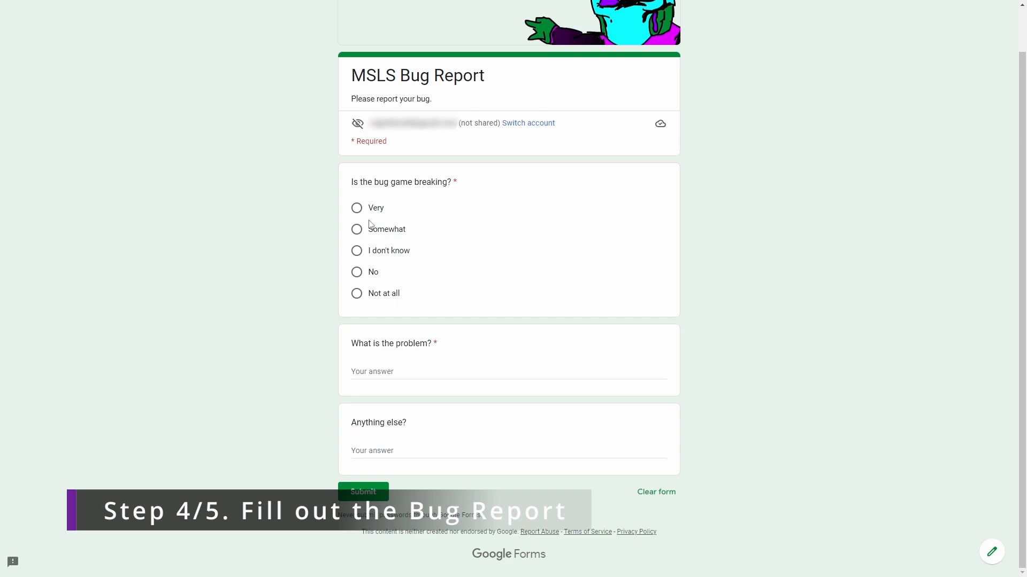
- Answer 'Somewhat' and enter 'Repeating Command Blocks inside a jungle structure' as the problem
left_click(356, 228)
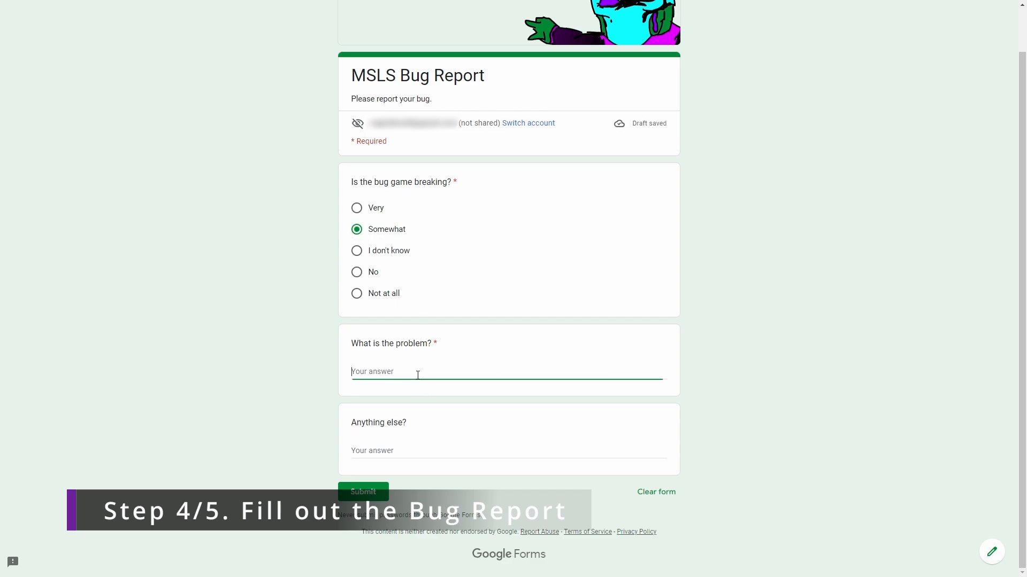
type("Re[")
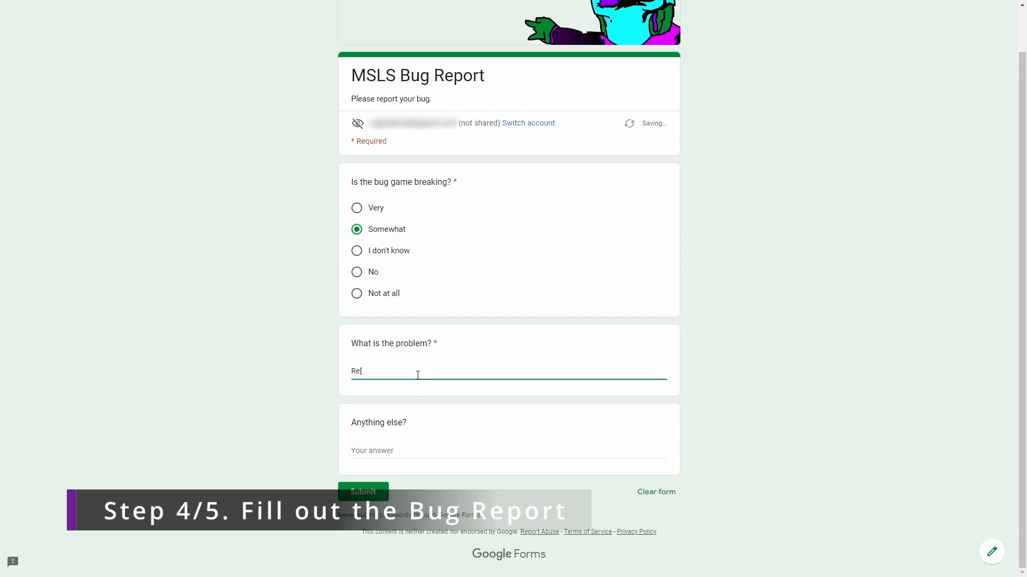
type("Repeating")
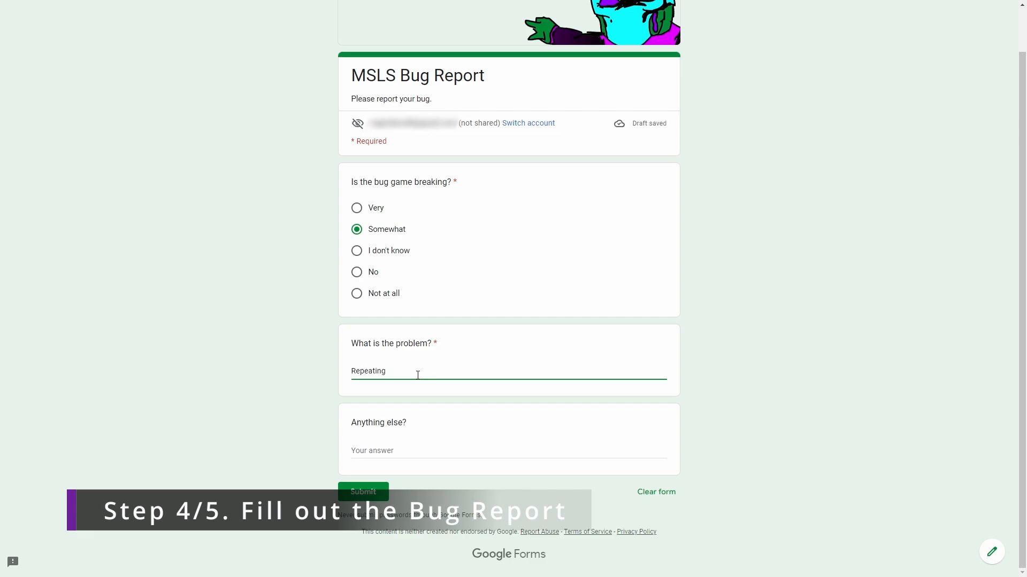
type("Command Blocks inside a jungle structure.")
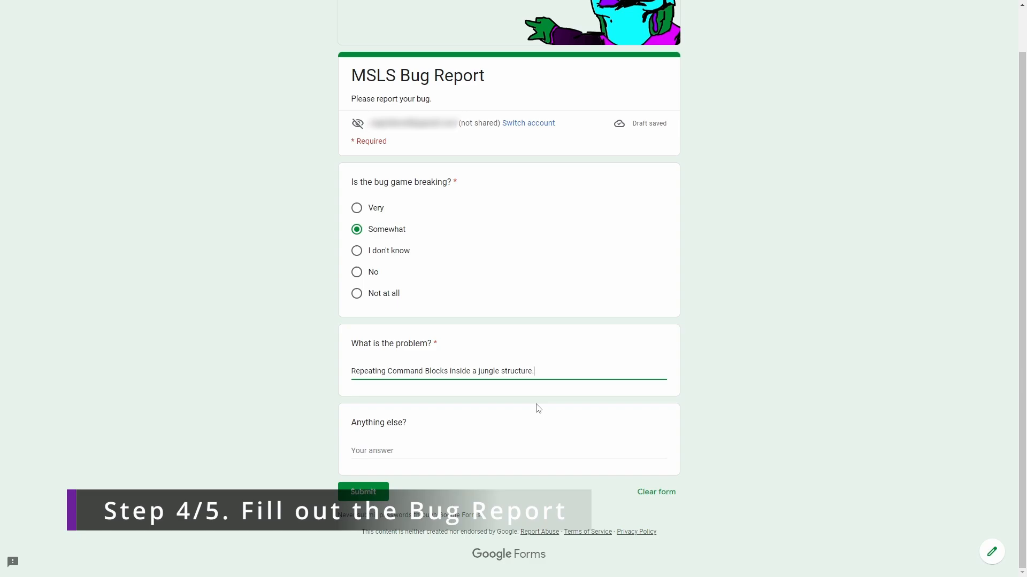
- Enter 'It looks like the one with the gold block in the middle!' under Anything else
left_click(459, 450)
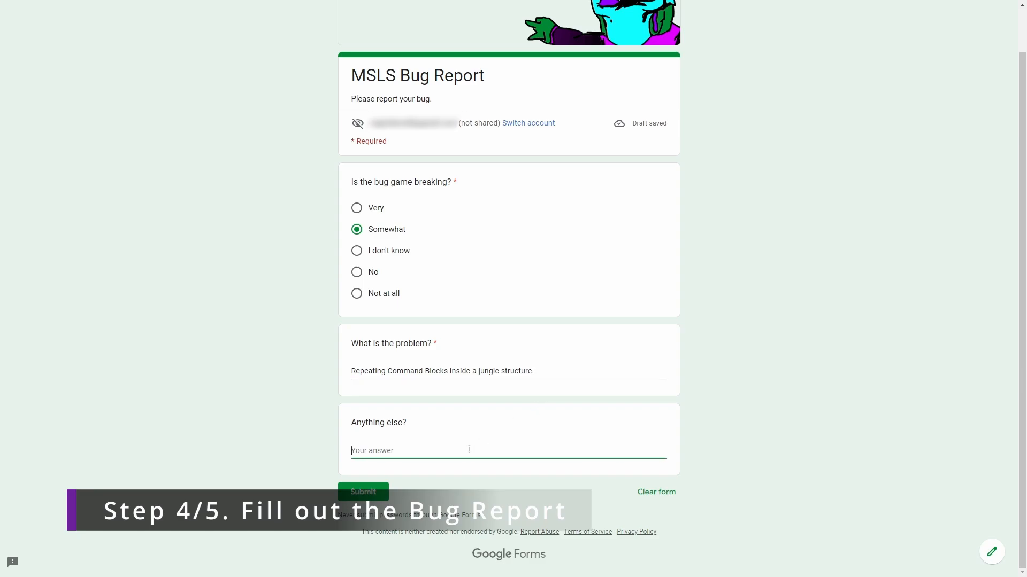
left_click(458, 450)
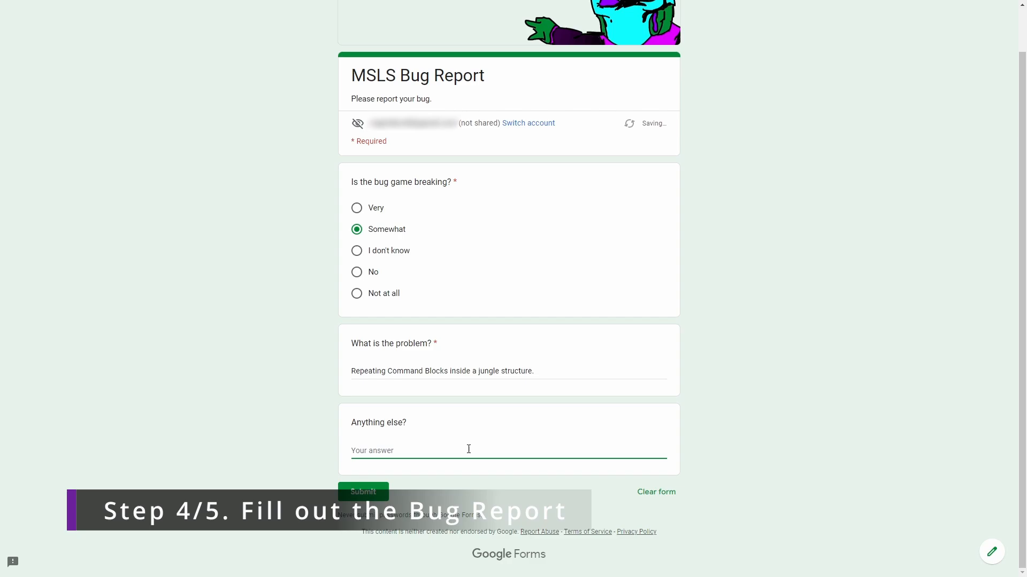
type("It look")
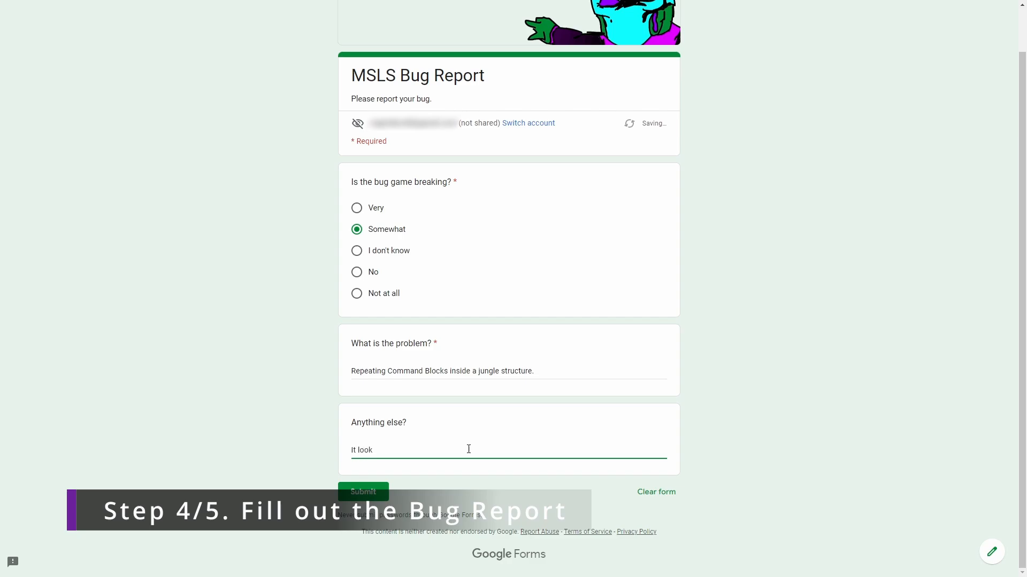
type("s like the one with the gold block in the middle!")
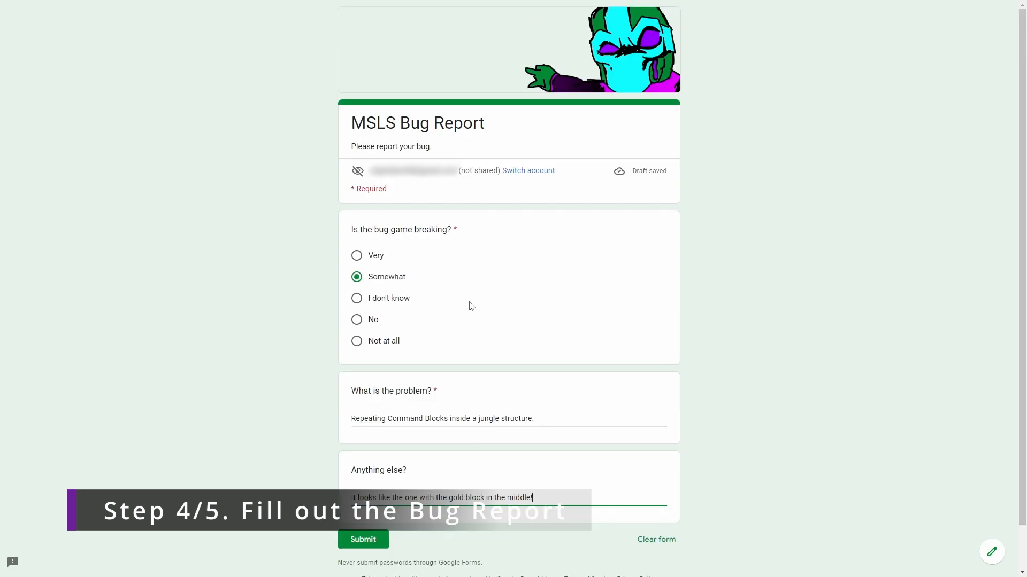
scroll("down", 3)
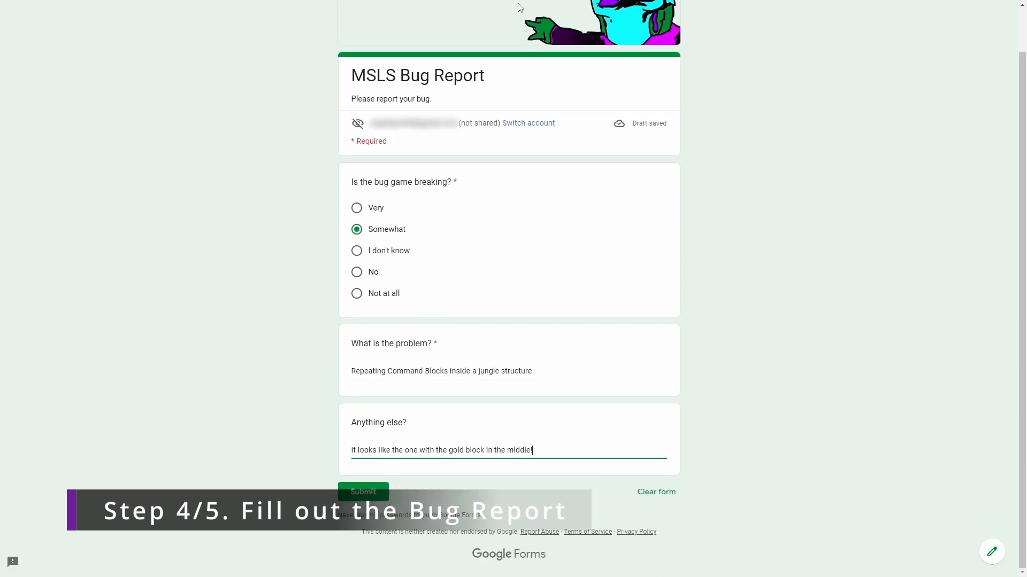
mouse_move(446, 358)
type("!")
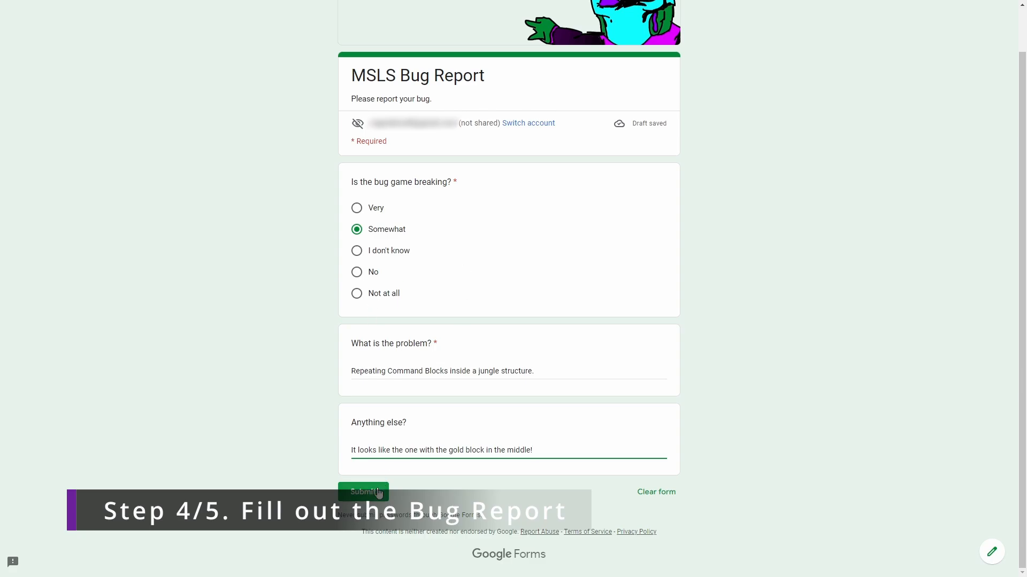
- Submit the completed bug report so the response is recorded
left_click(363, 492)
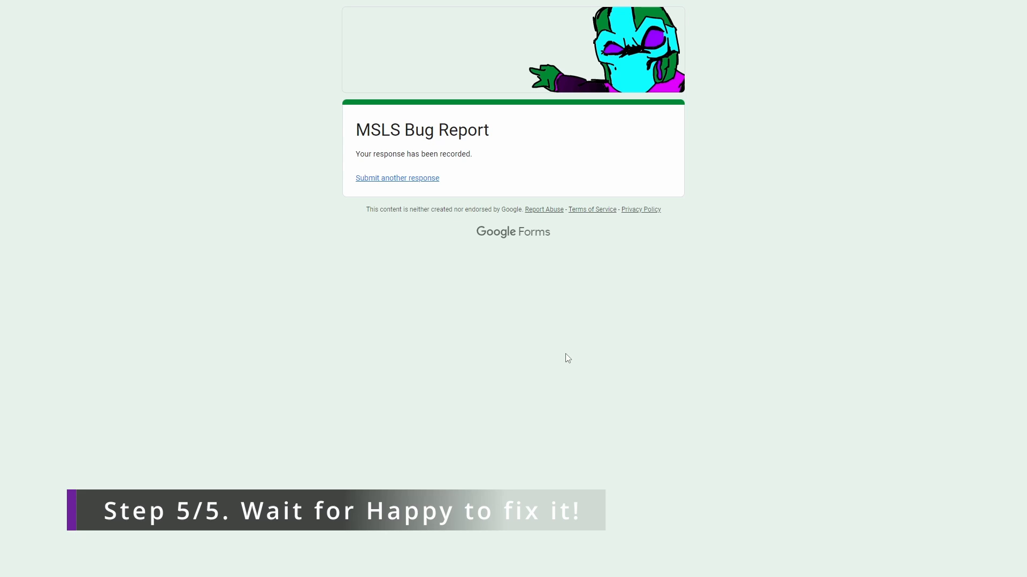
mouse_move(604, 341)
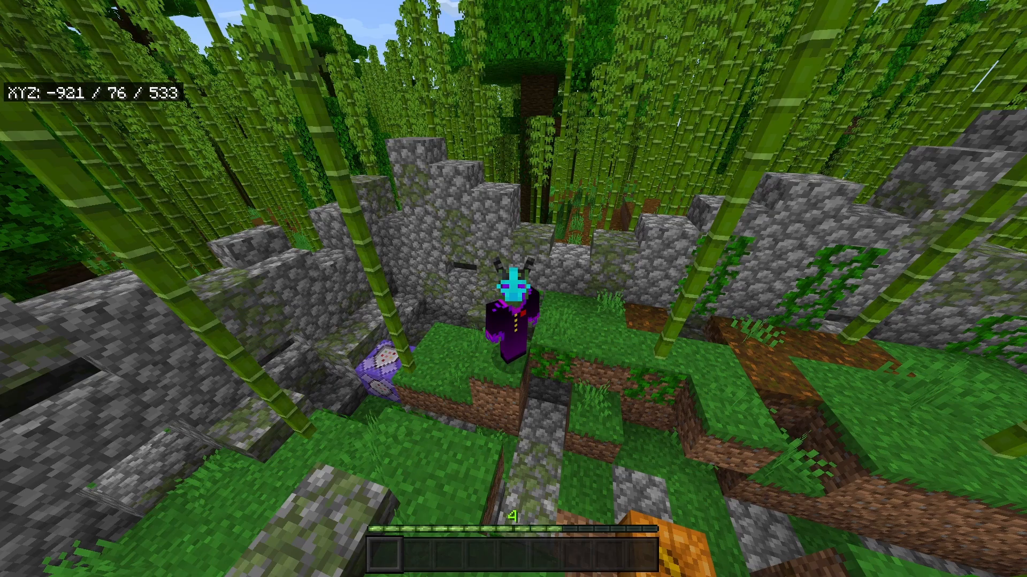
mouse_move(514, 250)
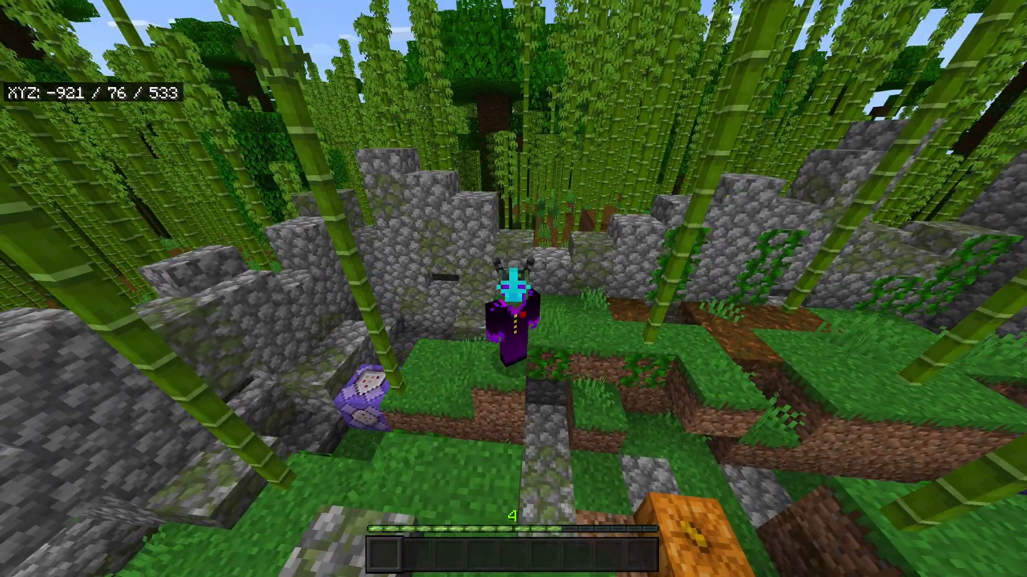